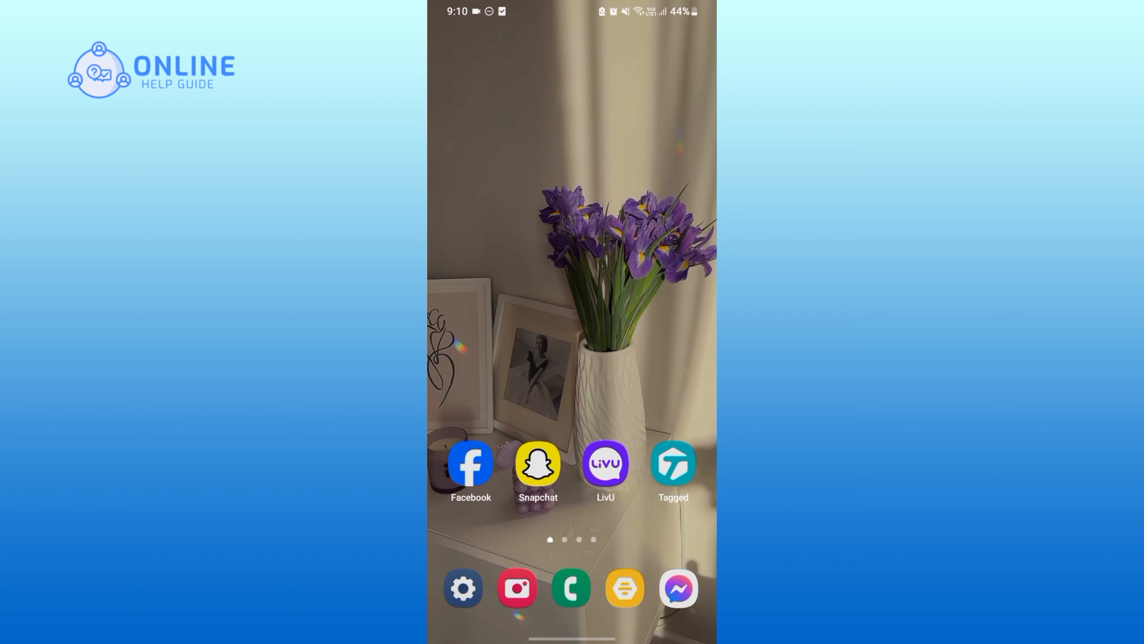
# Open the device Settings from the home screen dock
pyautogui.click(463, 588)
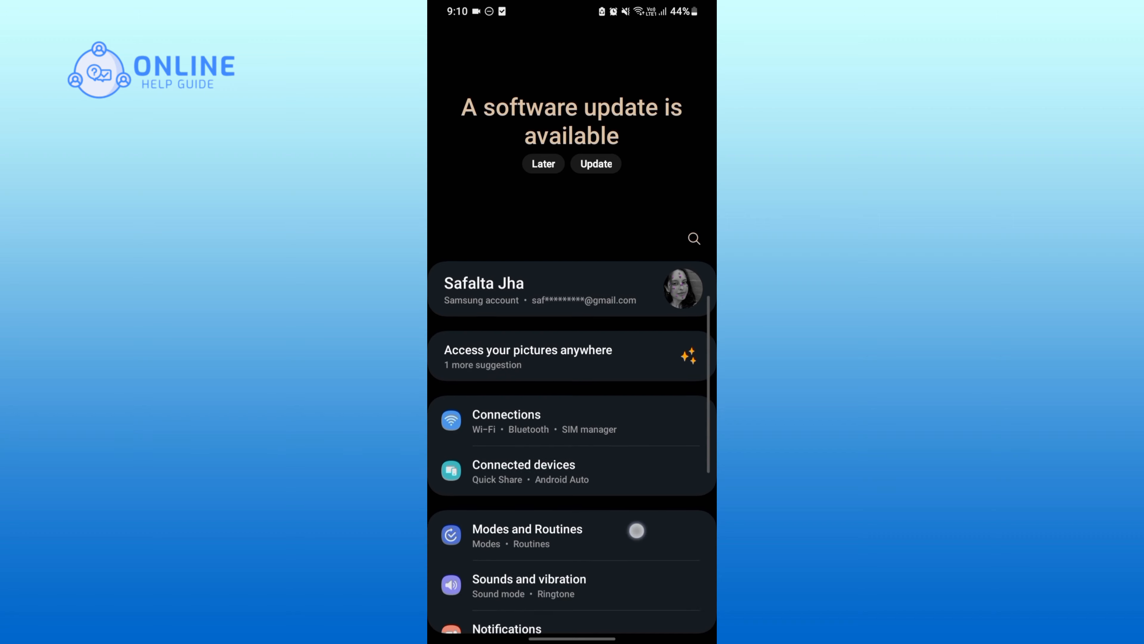
# Open the Apps section listing installed apps
pyautogui.scroll(-3)
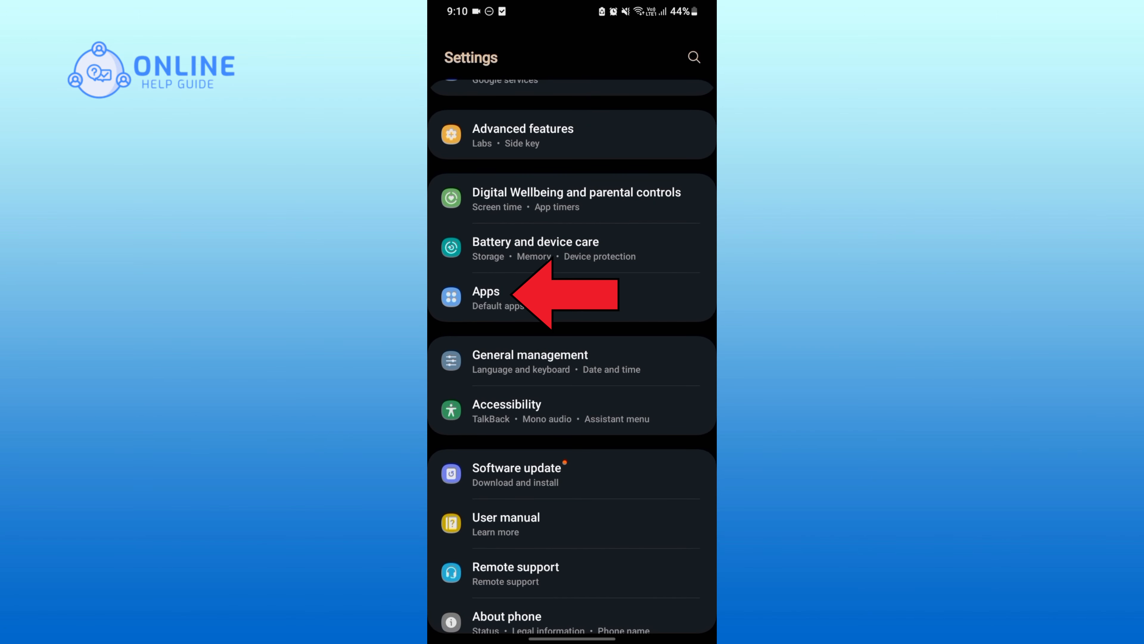
pyautogui.click(511, 298)
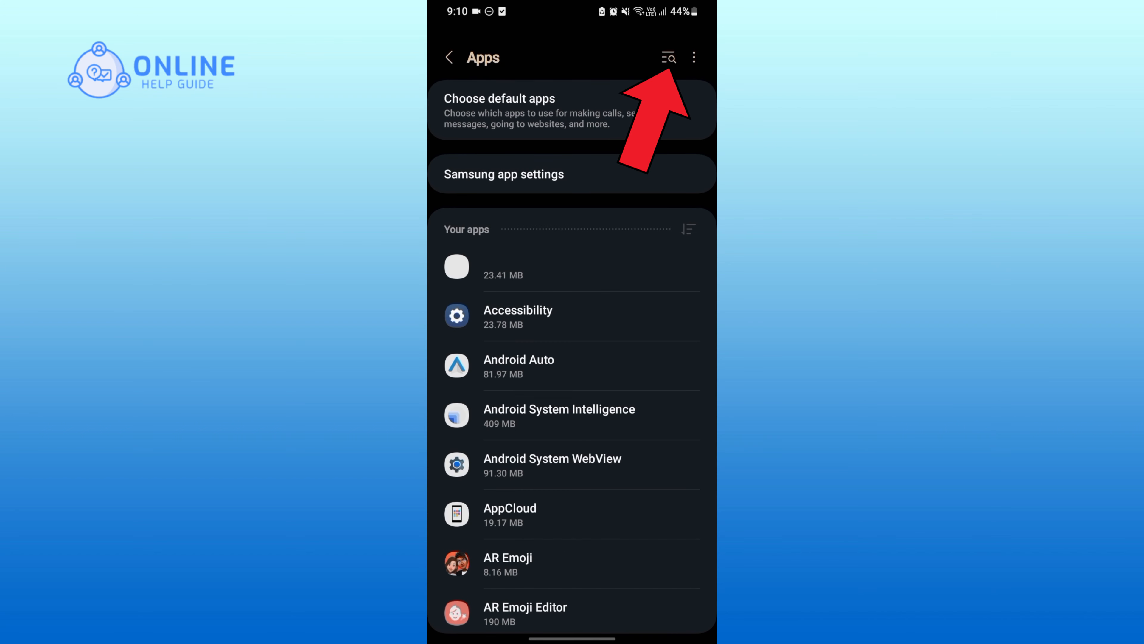
# Find LivU by searching 'livu' and switch off its Allow notifications toggle
pyautogui.click(667, 58)
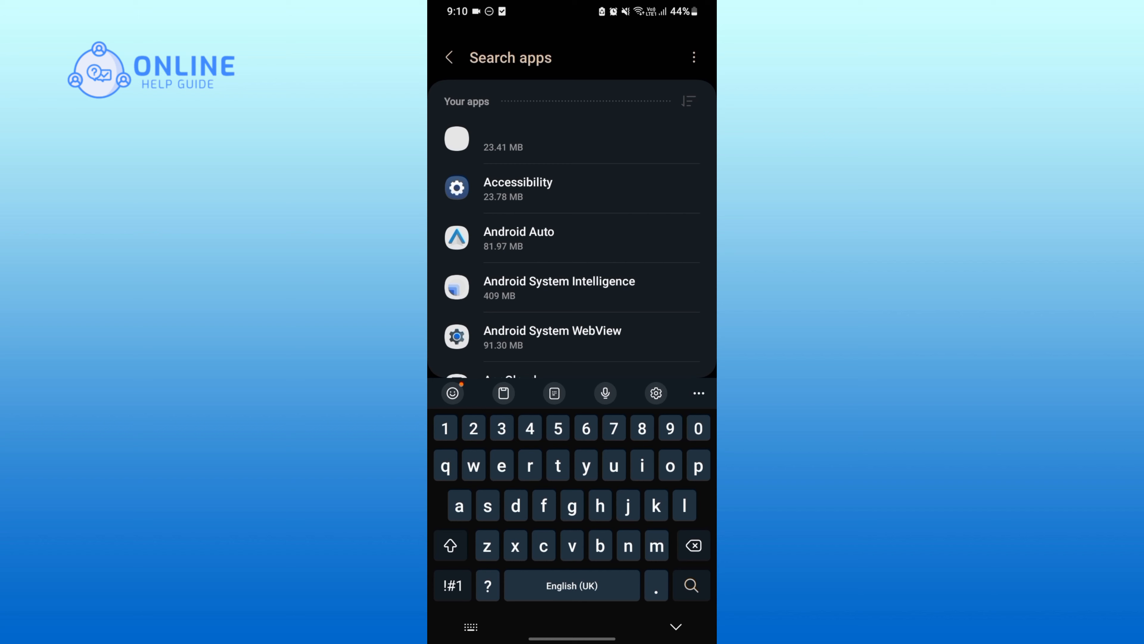
pyautogui.write('livu')
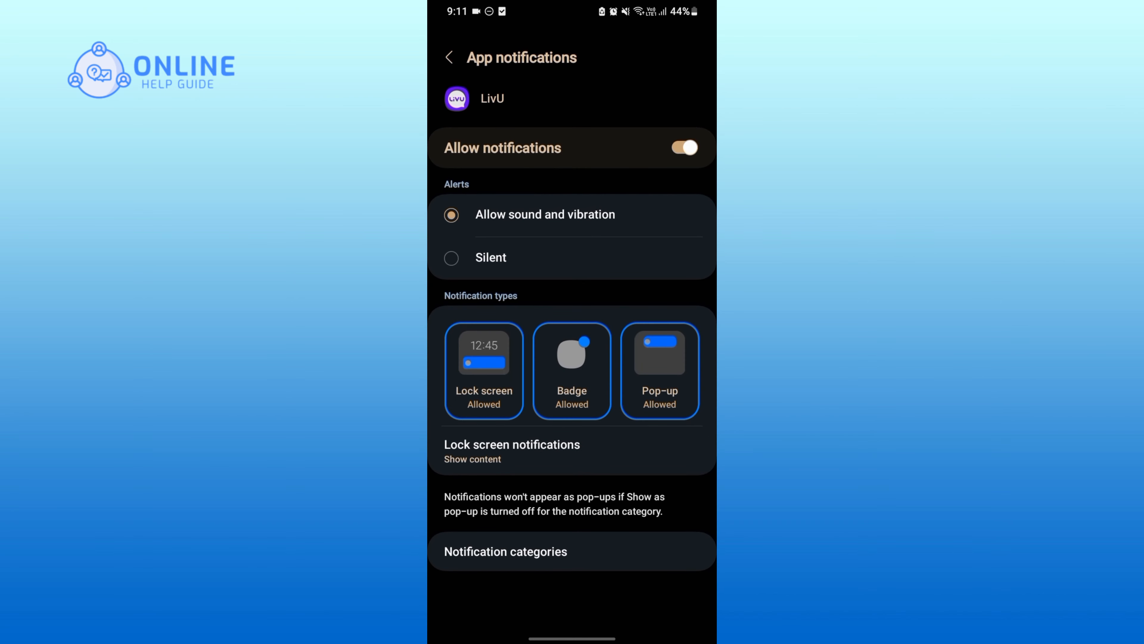
pyautogui.click(683, 147)
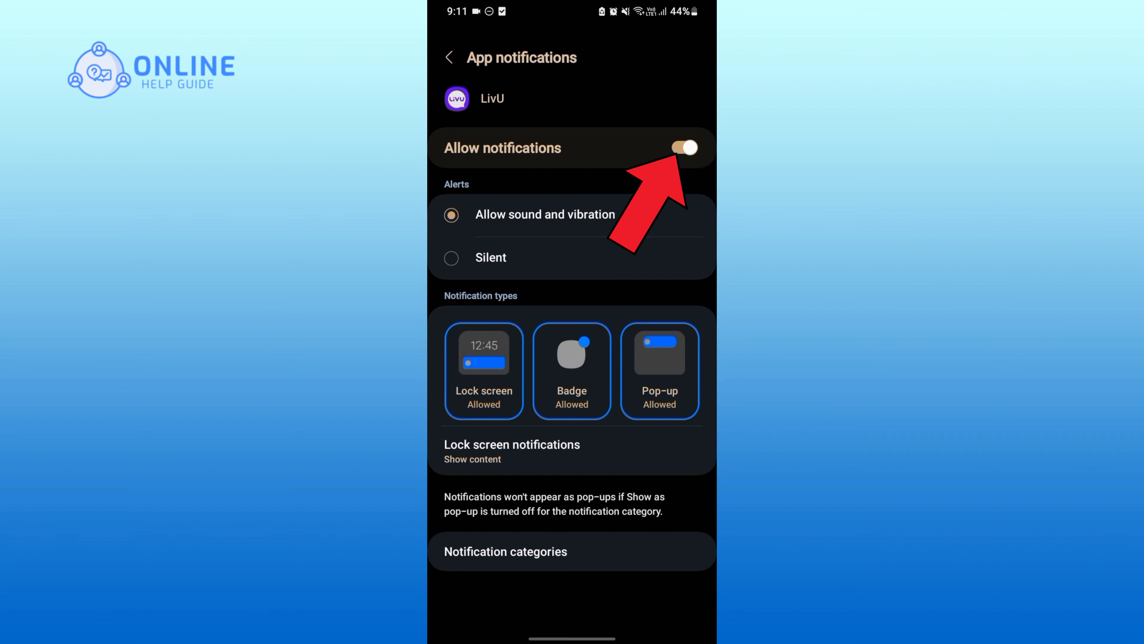
pyautogui.click(684, 148)
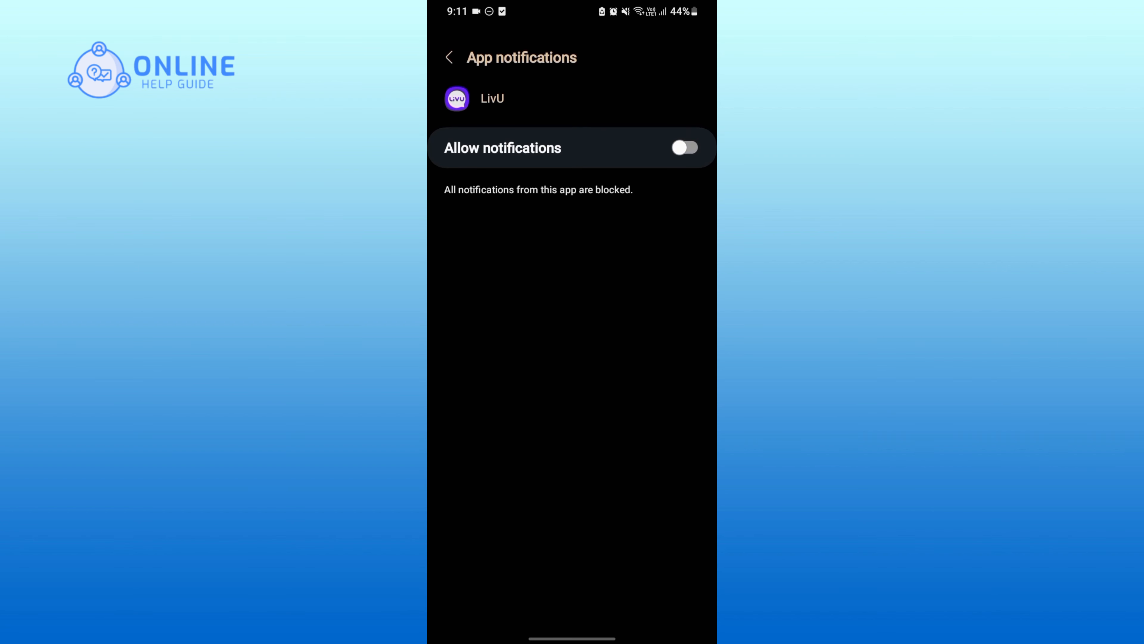